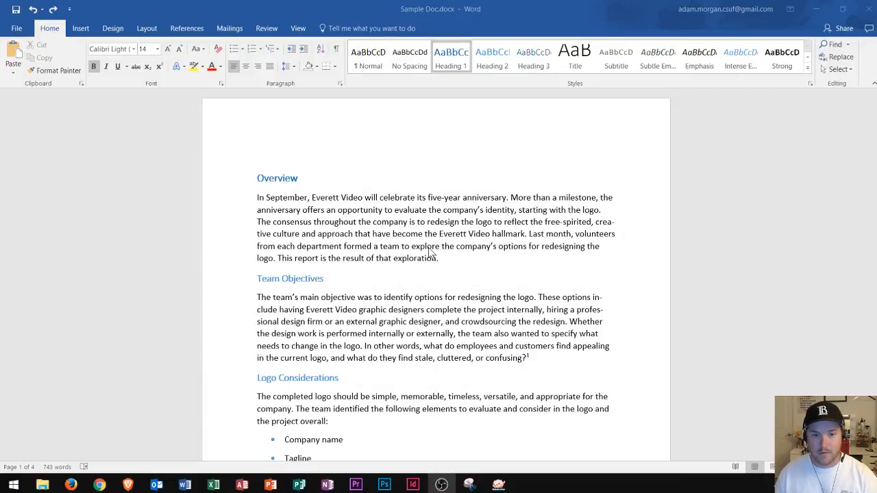
# Turn on the Navigation Pane from the View ribbon to list the report's headings
pyautogui.scroll(-3)
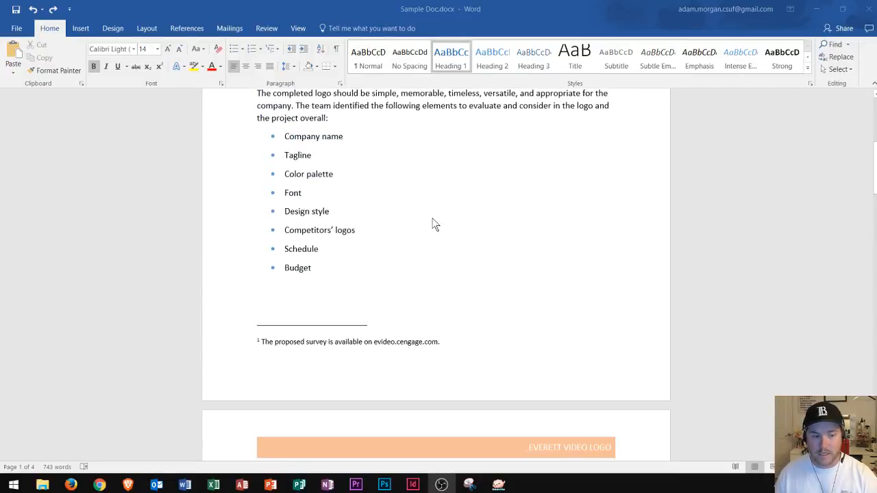
pyautogui.scroll(-3)
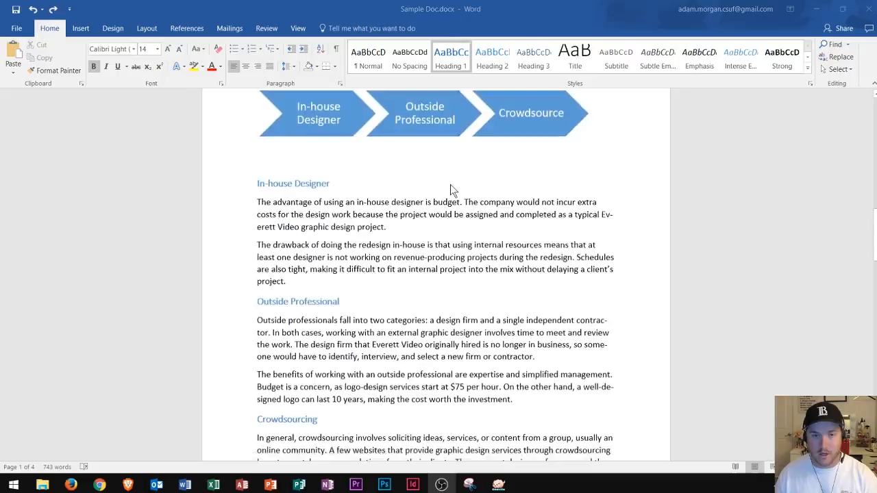
pyautogui.scroll(-3)
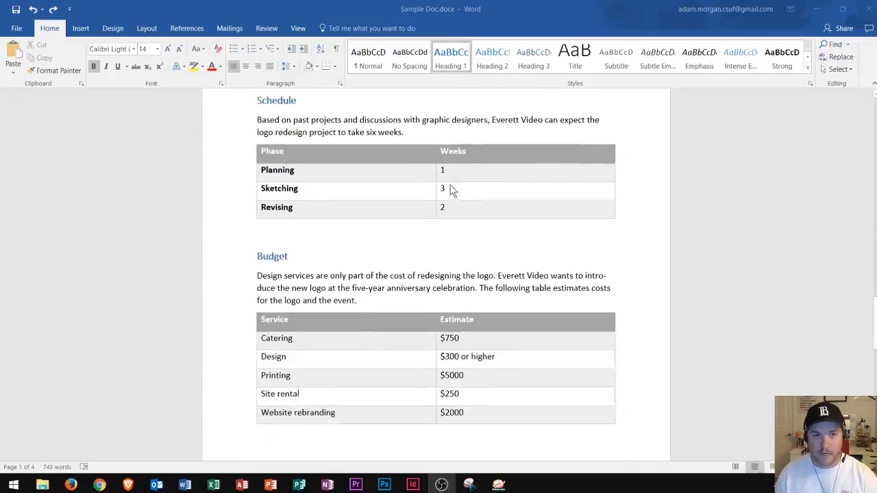
pyautogui.scroll(-3)
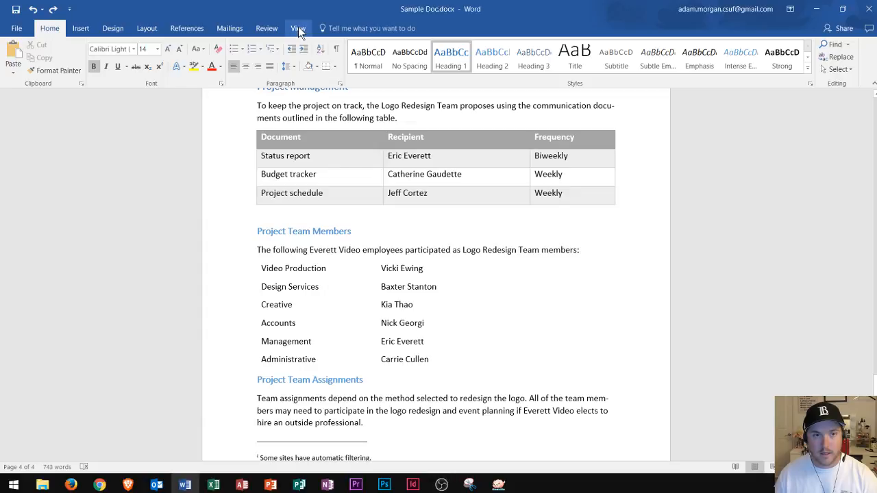
pyautogui.click(299, 27)
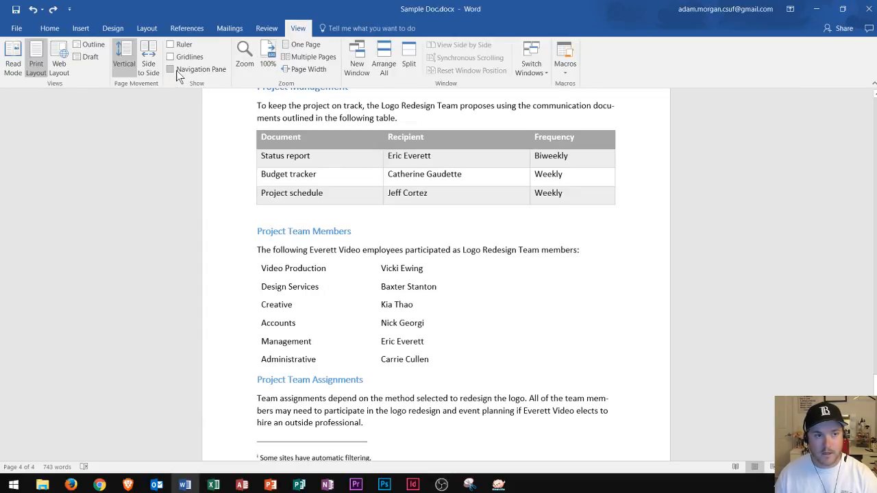
pyautogui.click(170, 69)
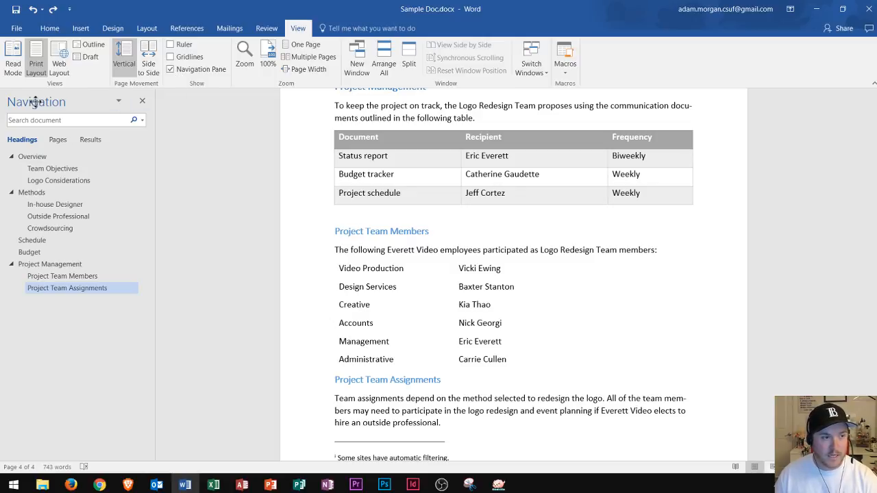
pyautogui.moveTo(26, 145)
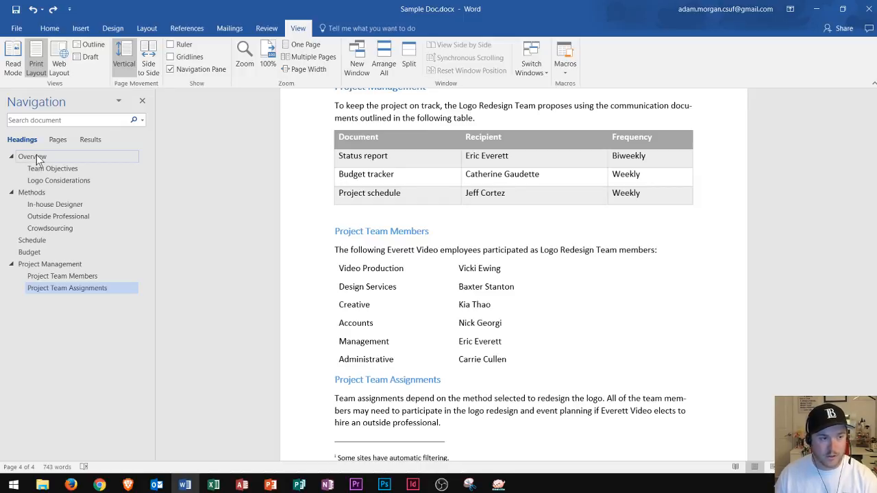
# Jump through Overview, Team Objectives, Outside Professional and Schedule, ending back at Overview
pyautogui.click(32, 157)
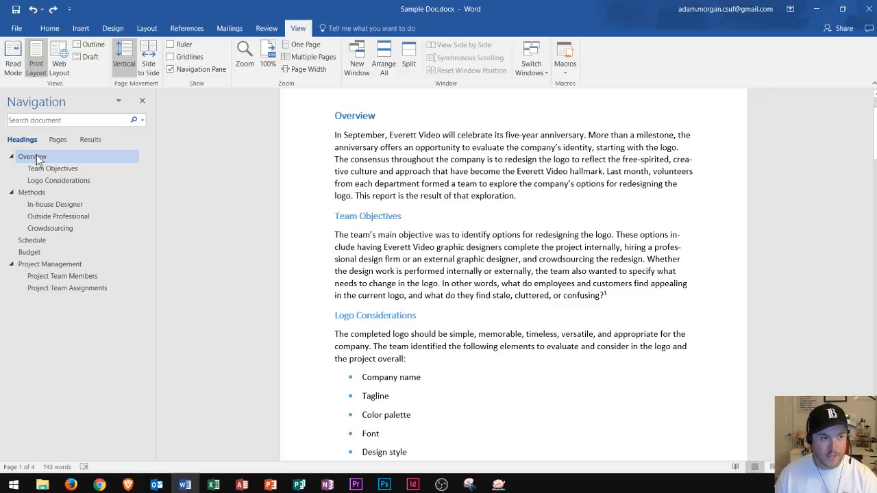
pyautogui.moveTo(161, 148)
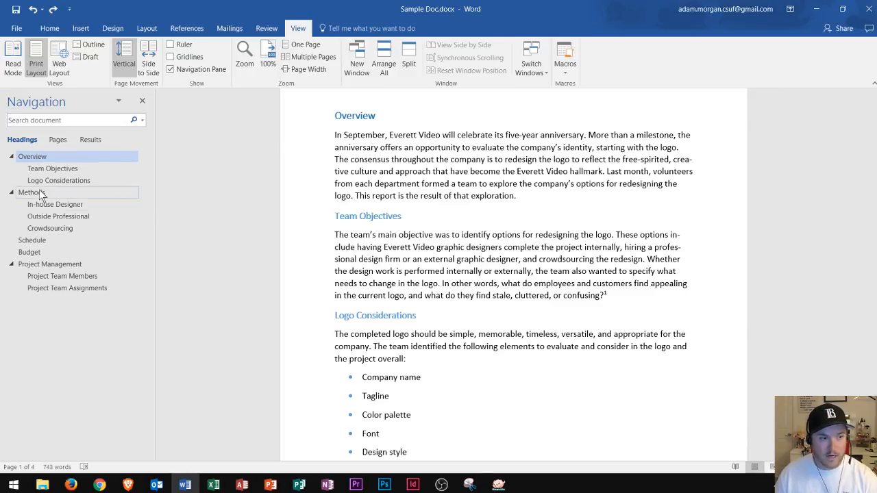
pyautogui.click(52, 169)
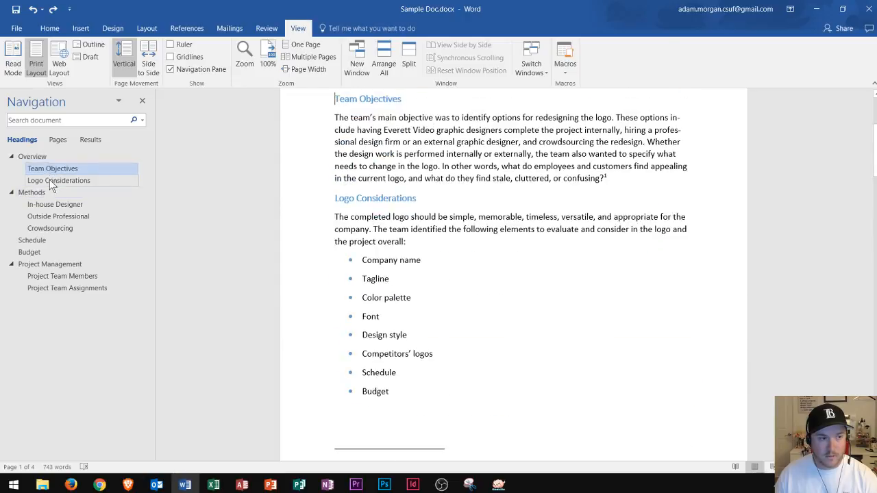
pyautogui.click(57, 216)
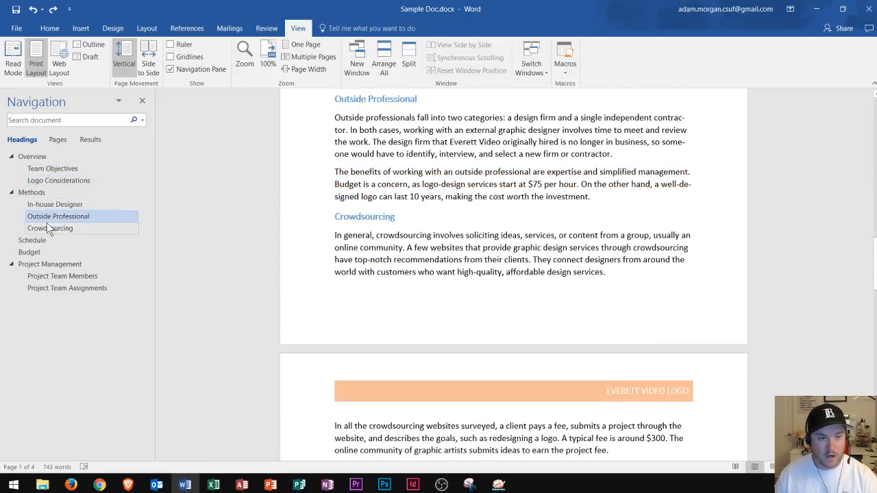
pyautogui.click(33, 240)
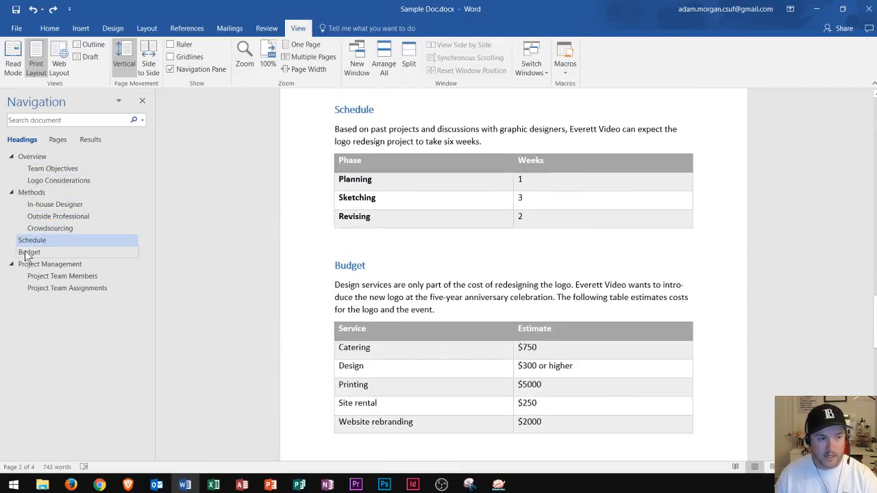
pyautogui.click(33, 156)
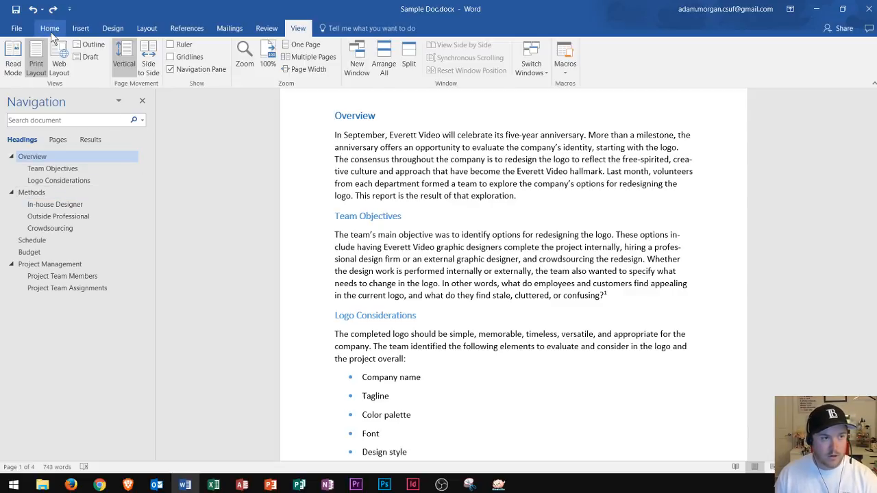
# Switch to the Home ribbon and select the Overview heading in the outline
pyautogui.click(50, 28)
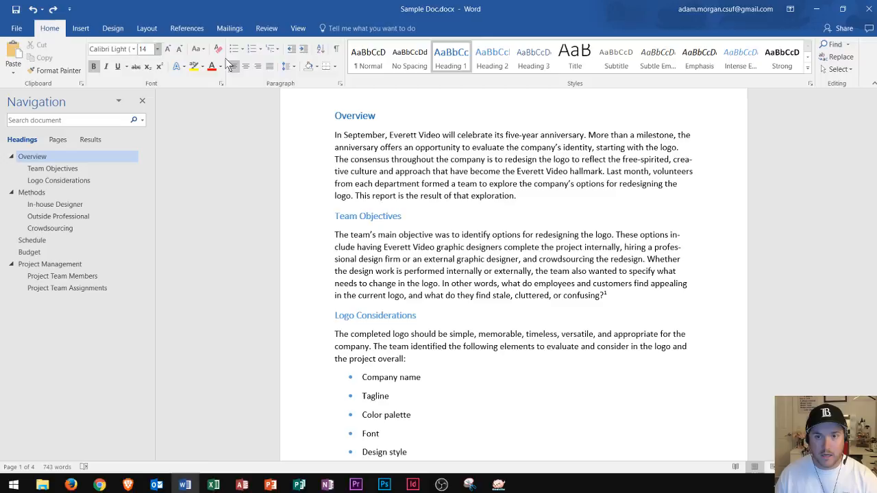
pyautogui.moveTo(581, 94)
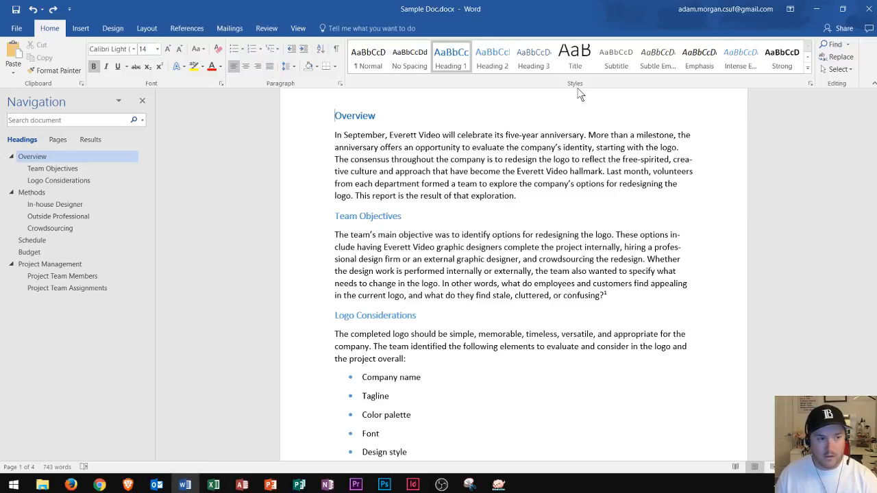
pyautogui.moveTo(451, 57)
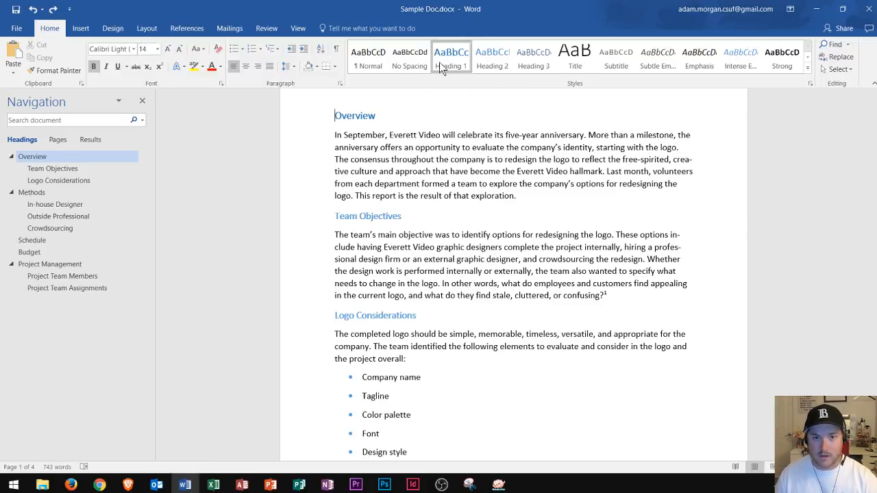
pyautogui.scroll(3)
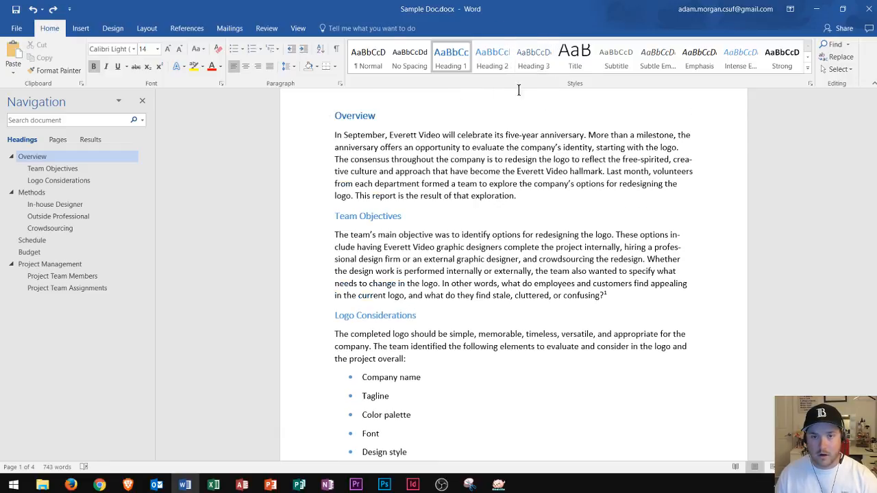
pyautogui.click(33, 156)
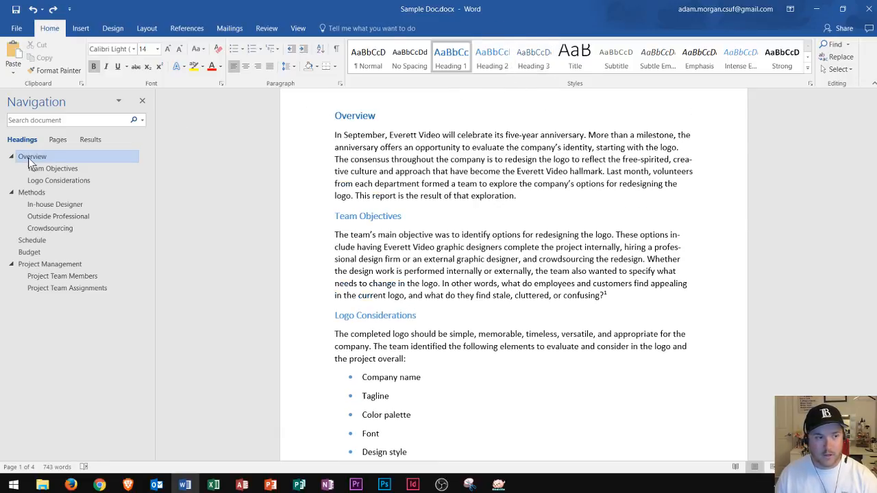
pyautogui.moveTo(52, 168)
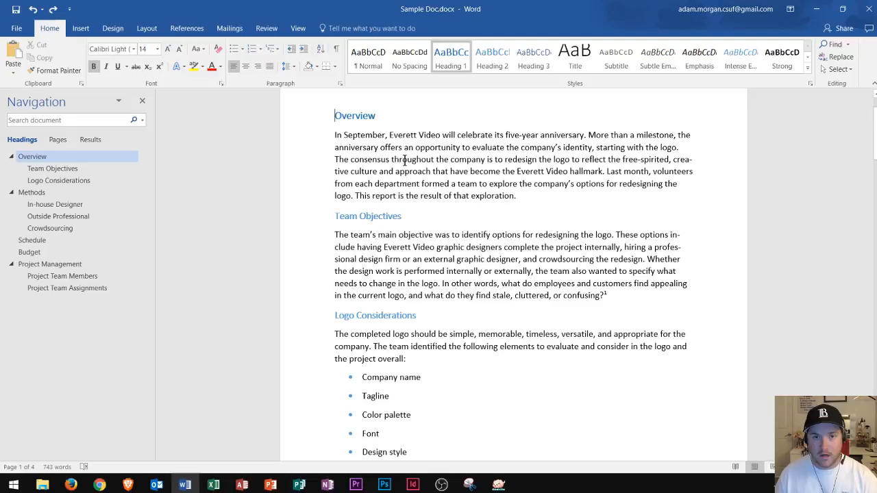
pyautogui.moveTo(458, 85)
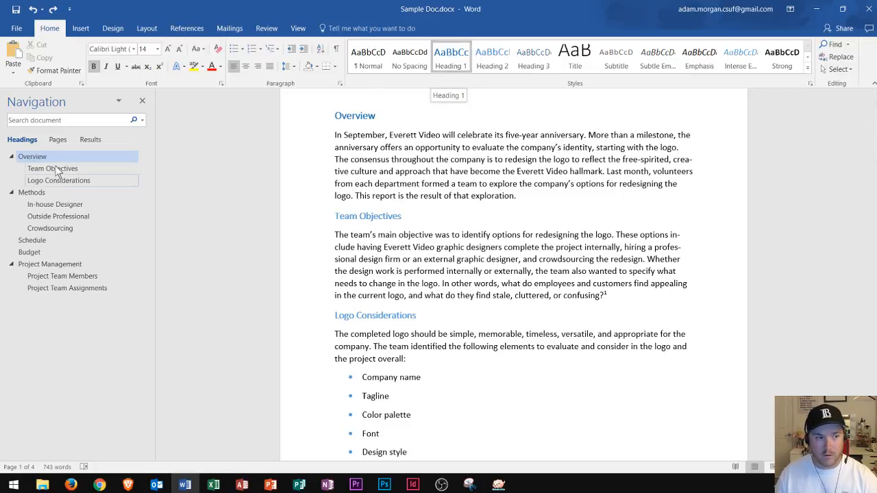
pyautogui.moveTo(492, 56)
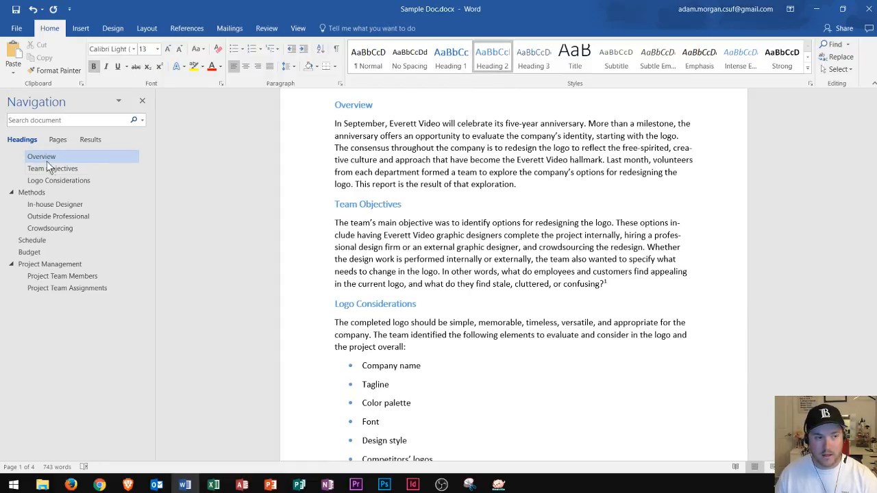
# Demote the Overview heading to Heading 3 so it indents as a subheading
pyautogui.click(41, 156)
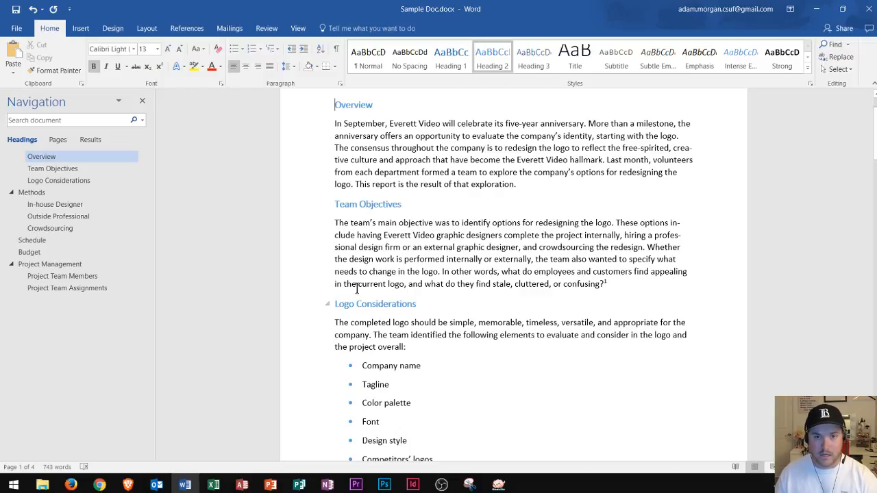
pyautogui.moveTo(460, 93)
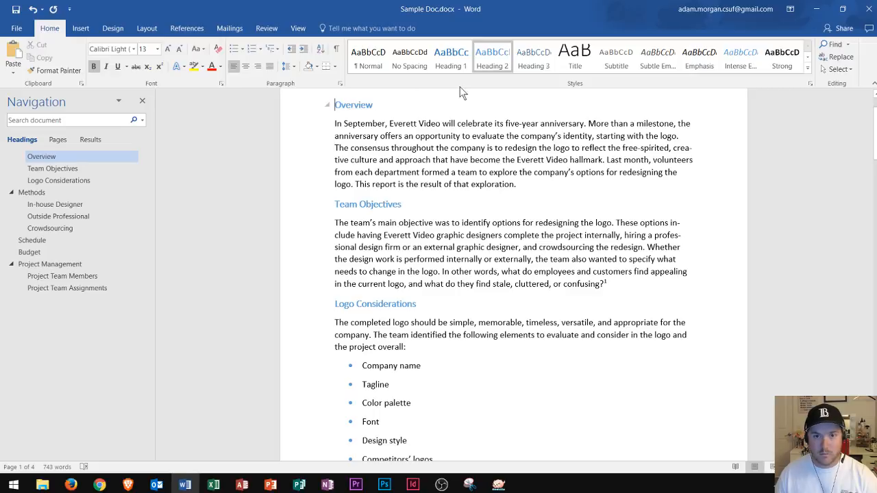
pyautogui.scroll(3)
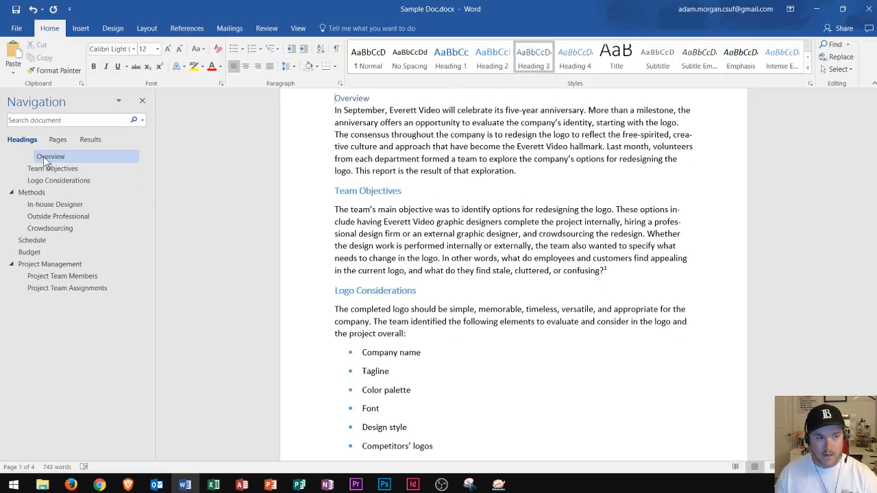
pyautogui.moveTo(198, 181)
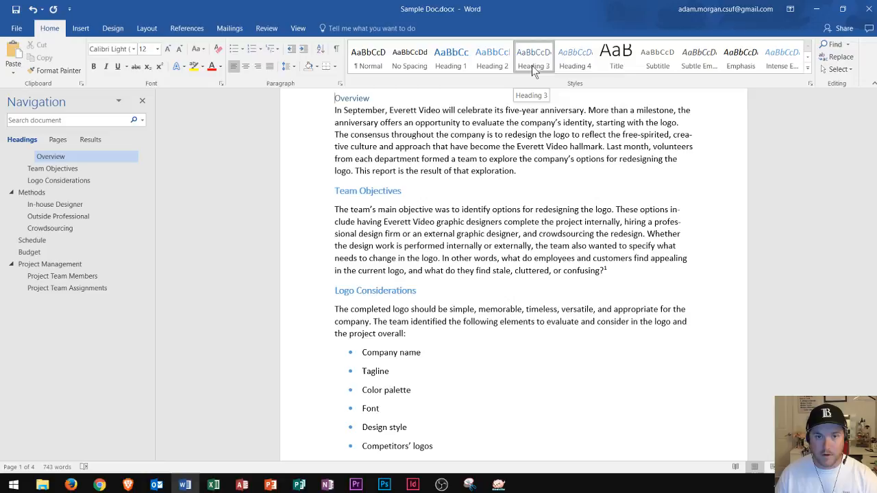
pyautogui.moveTo(534, 54)
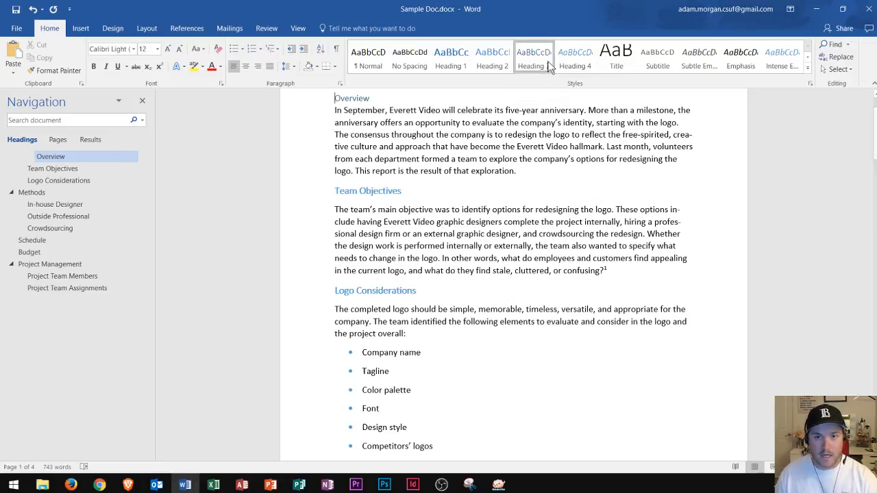
pyautogui.moveTo(294, 115)
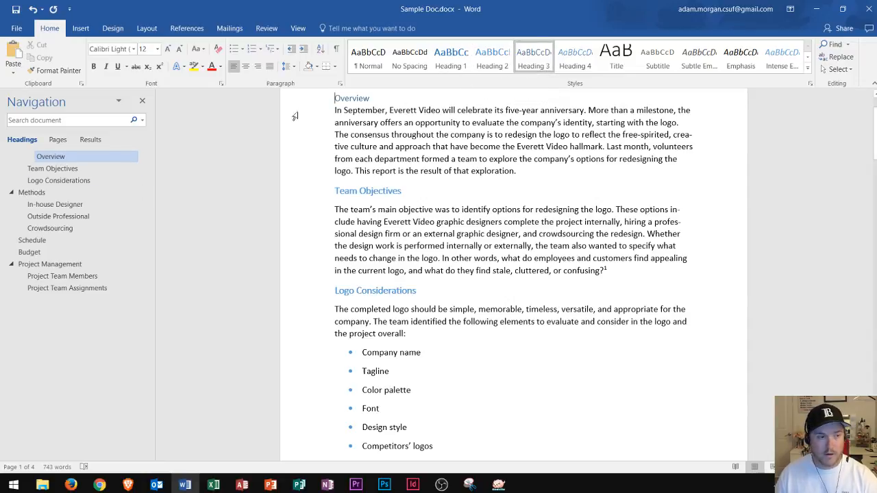
# Promote Overview from the outline's context menu back up to Heading 1
pyautogui.rightClick(49, 156)
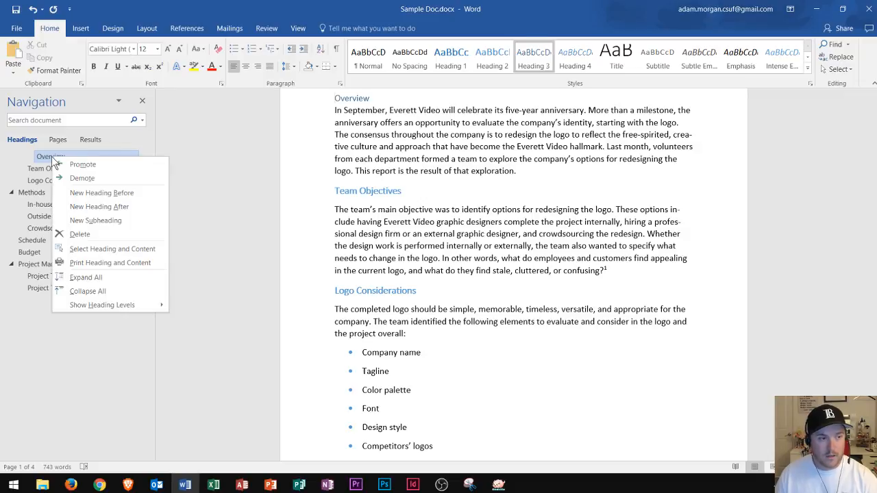
pyautogui.moveTo(82, 178)
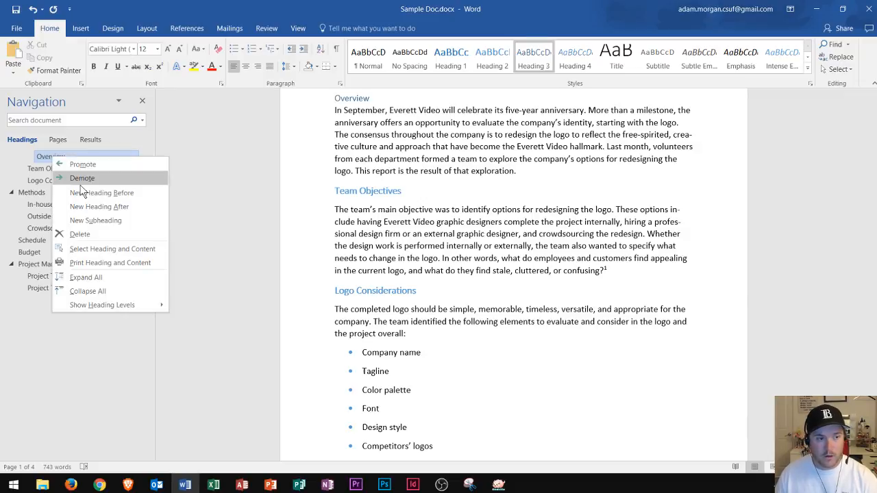
pyautogui.moveTo(82, 164)
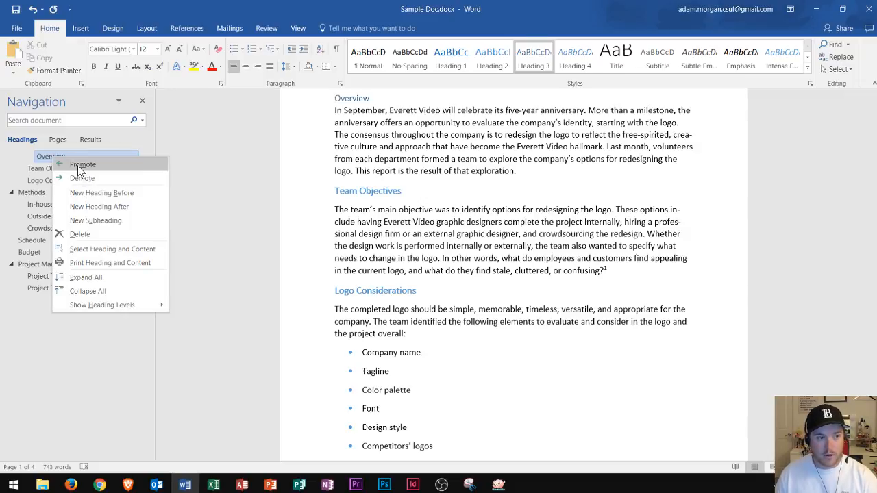
pyautogui.click(82, 164)
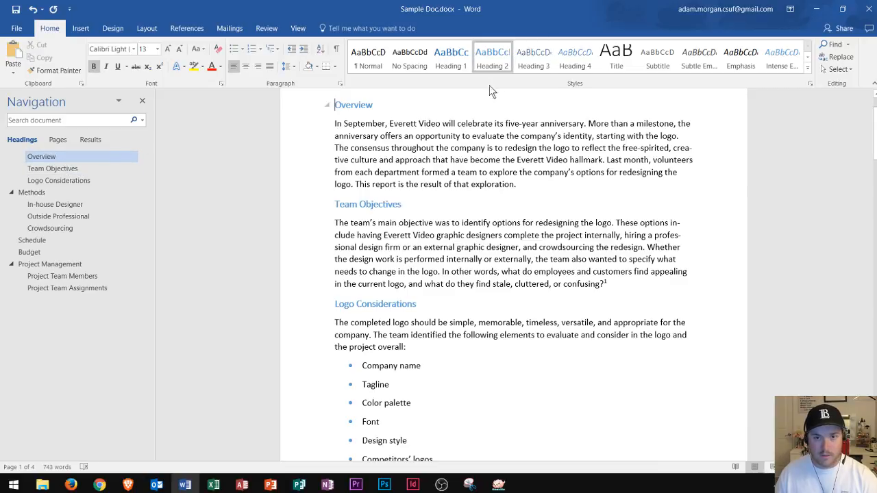
pyautogui.rightClick(41, 156)
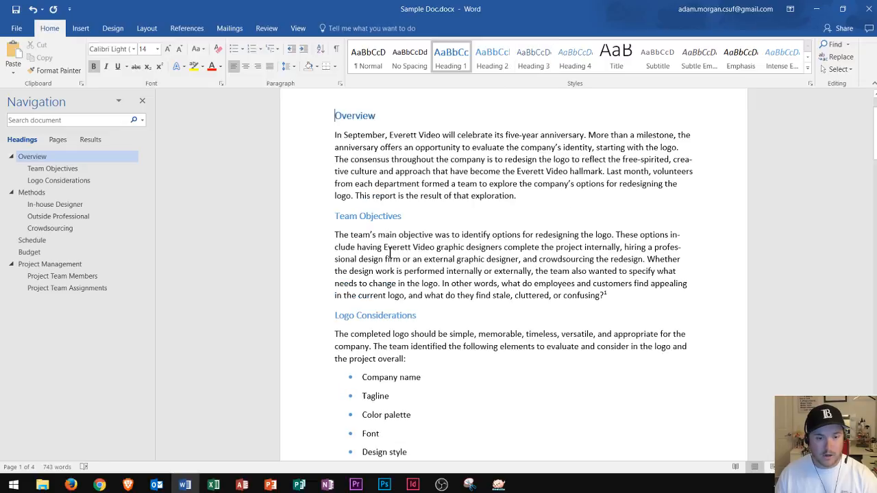
# Apply Heading 3 to the Logo Considerations items, Company name through Budget
pyautogui.scroll(-3)
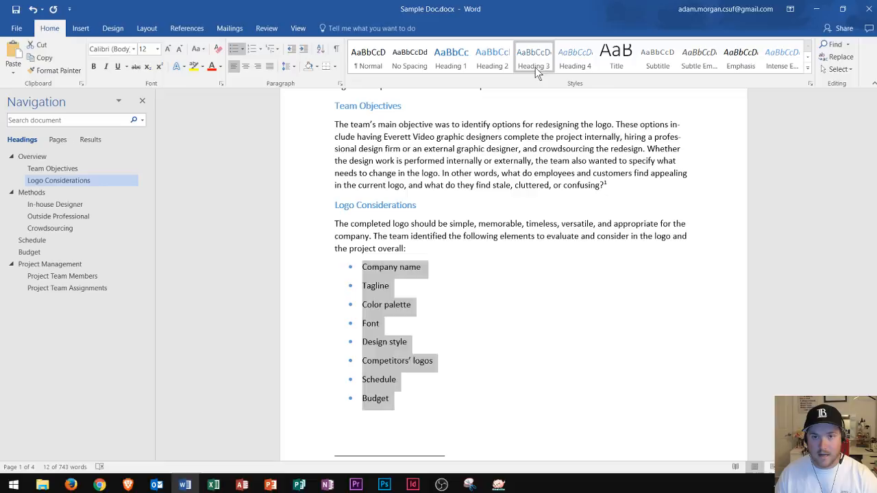
pyautogui.click(533, 54)
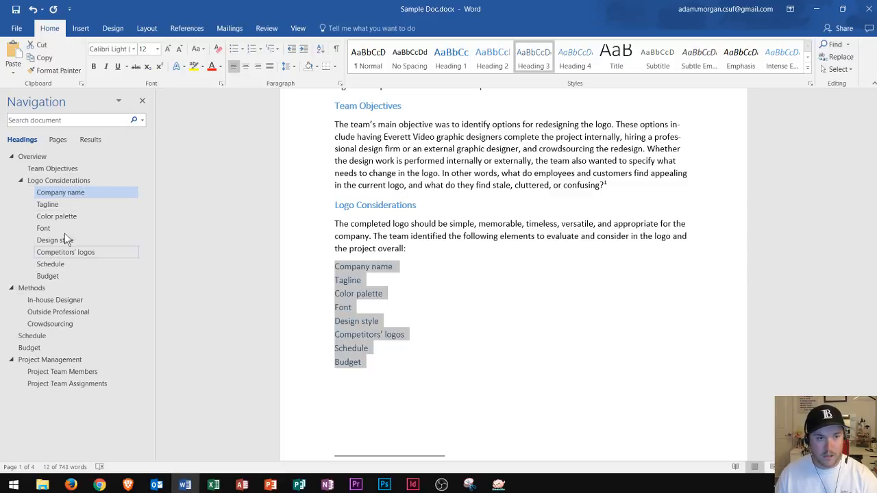
pyautogui.moveTo(56, 216)
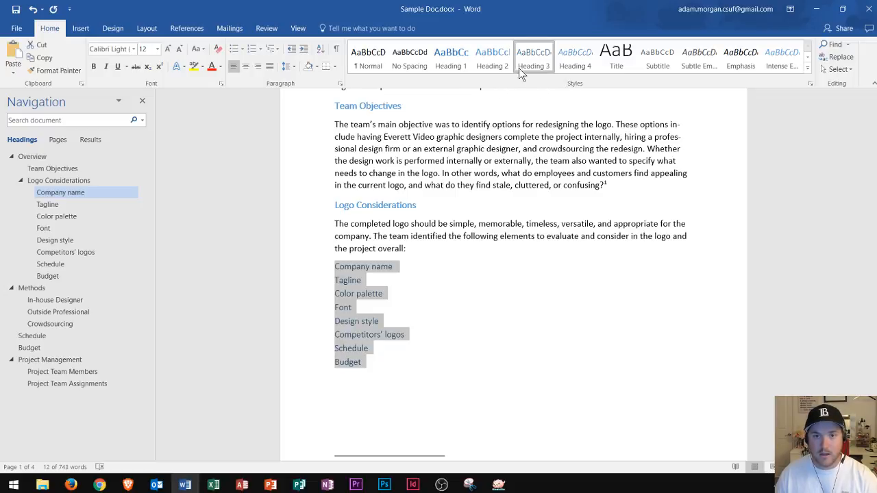
pyautogui.moveTo(535, 58)
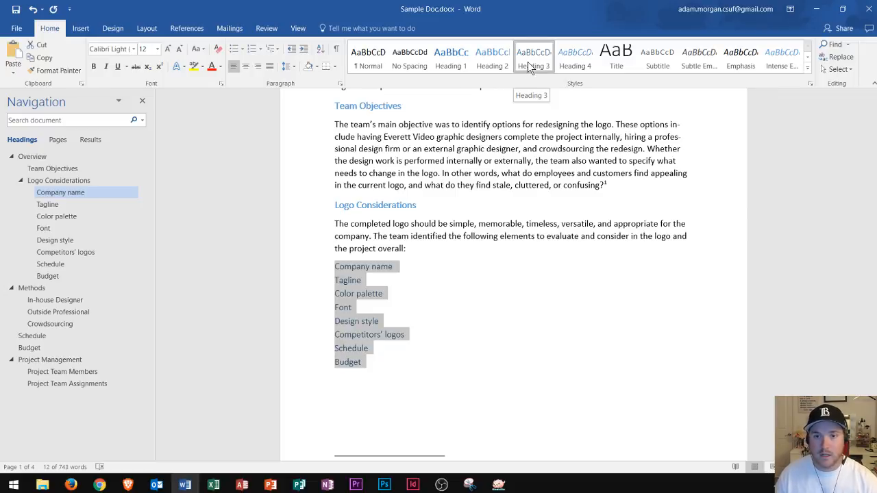
pyautogui.moveTo(395, 293)
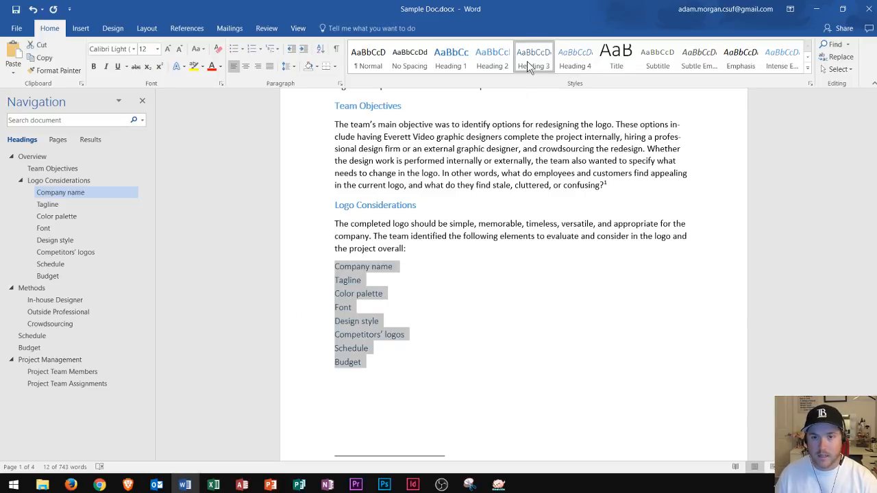
# Modify the Heading 3 style to Automatic (black) colour and 14 pt size
pyautogui.rightClick(535, 58)
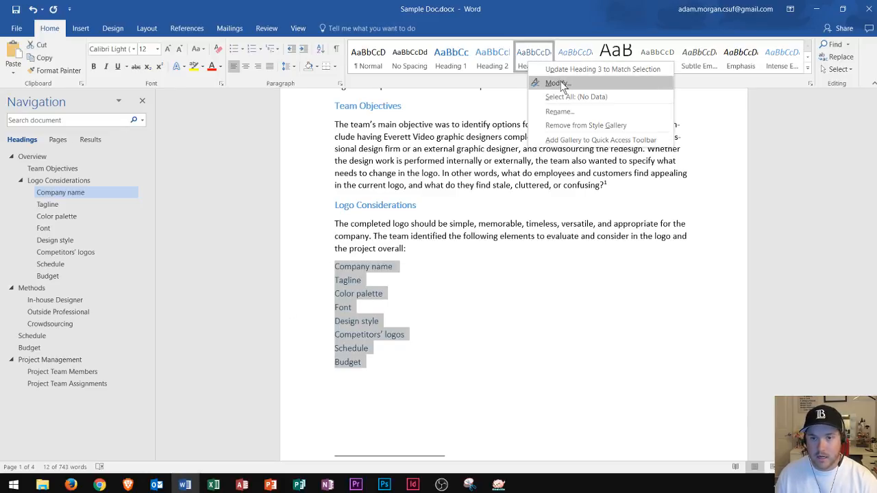
pyautogui.click(556, 83)
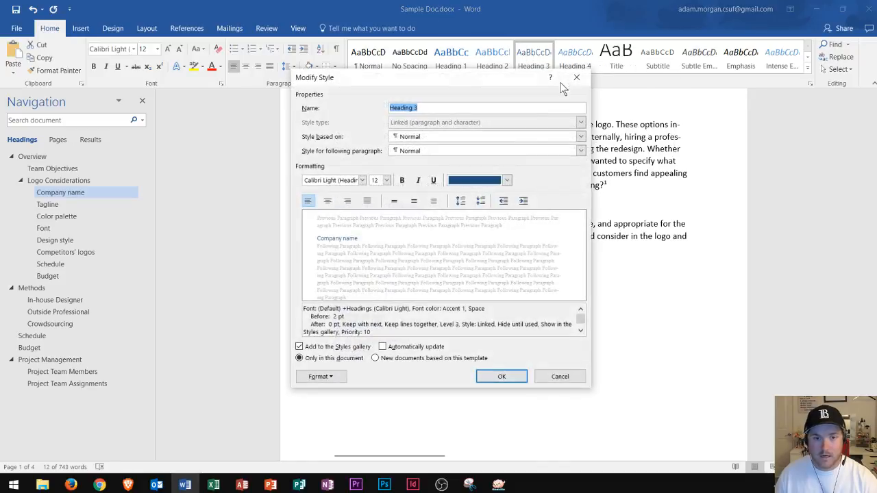
pyautogui.click(508, 179)
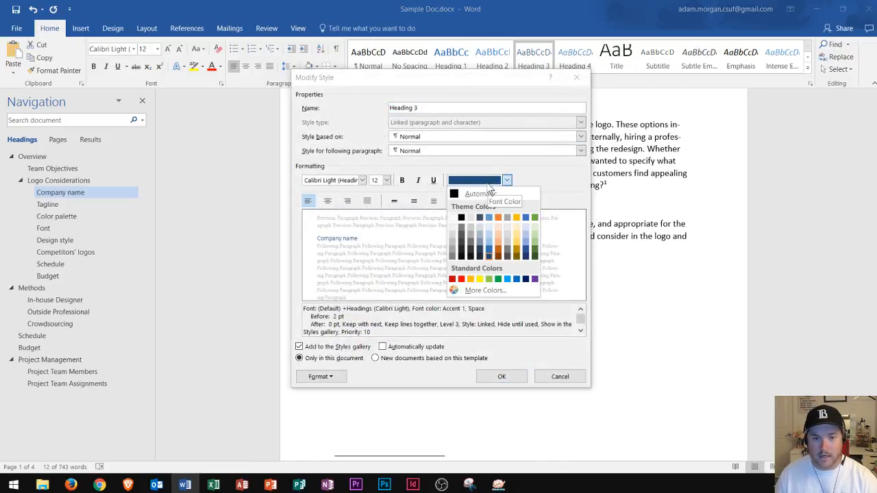
pyautogui.click(480, 193)
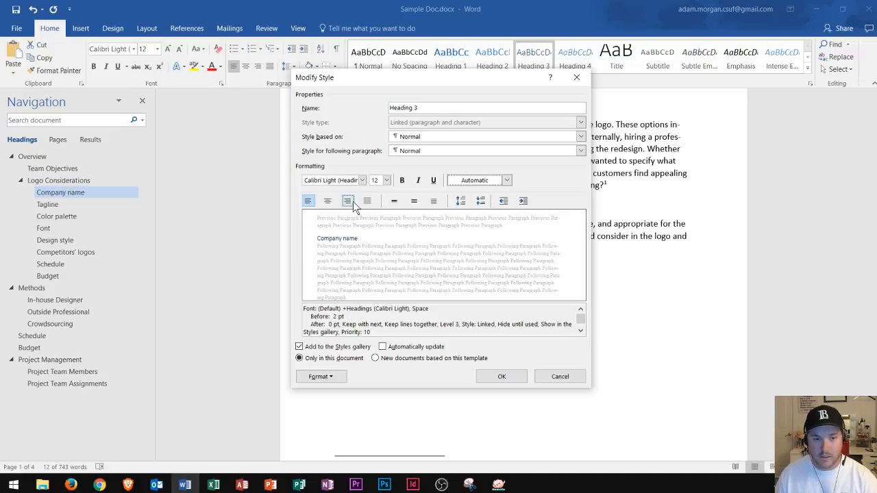
pyautogui.click(386, 181)
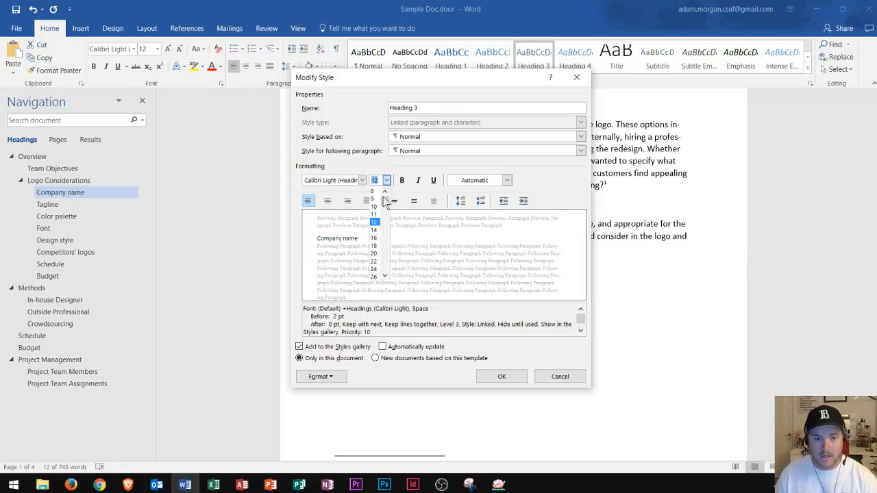
pyautogui.click(373, 239)
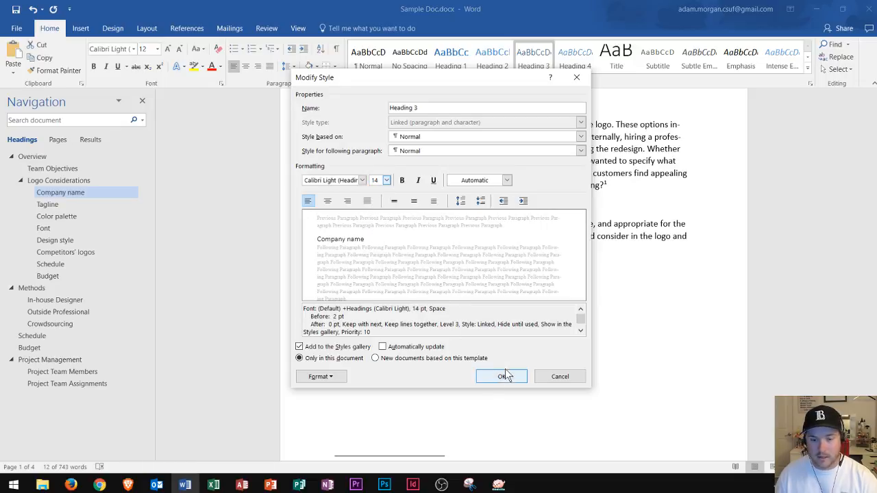
pyautogui.click(502, 375)
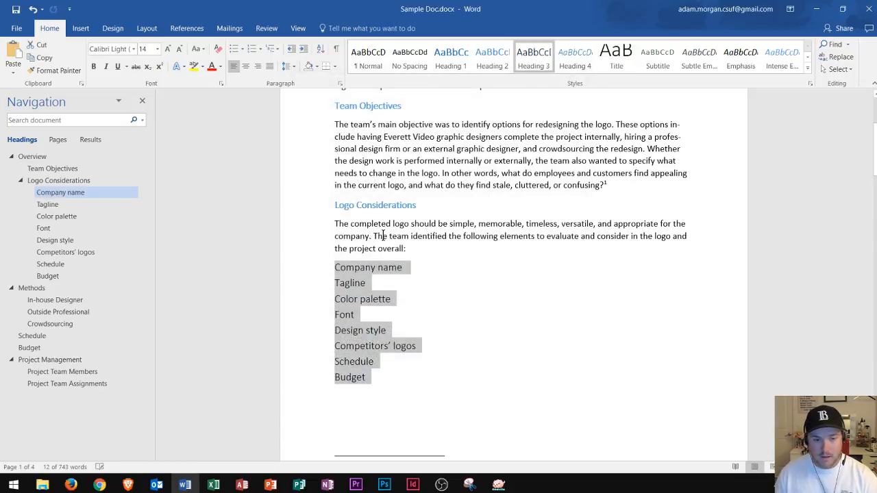
pyautogui.moveTo(362, 343)
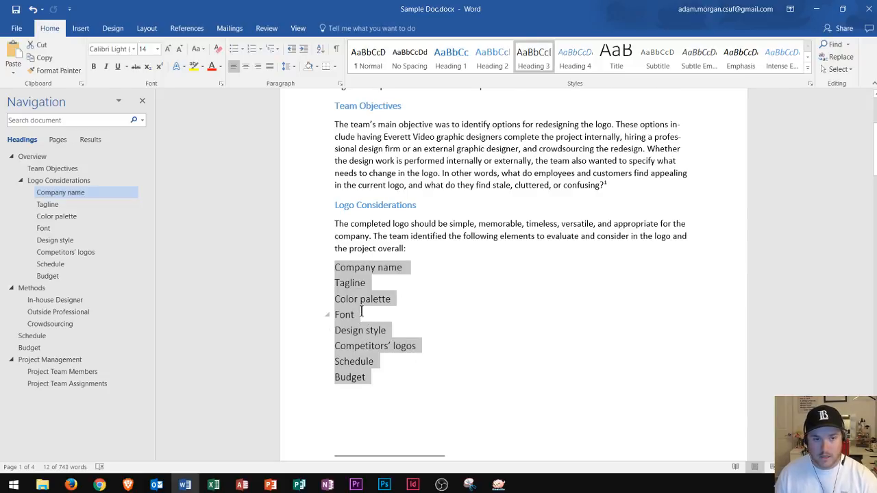
# Modify the Heading 1 style to orange text so Overview turns orange
pyautogui.scroll(3)
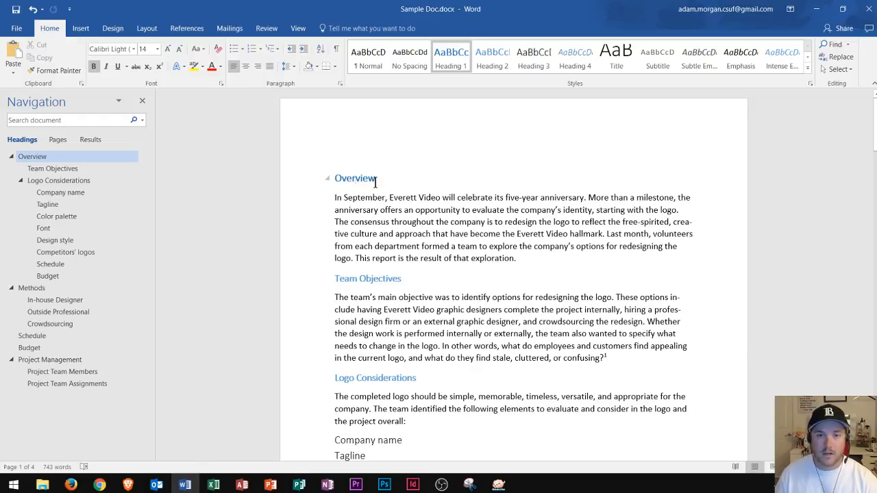
pyautogui.moveTo(451, 58)
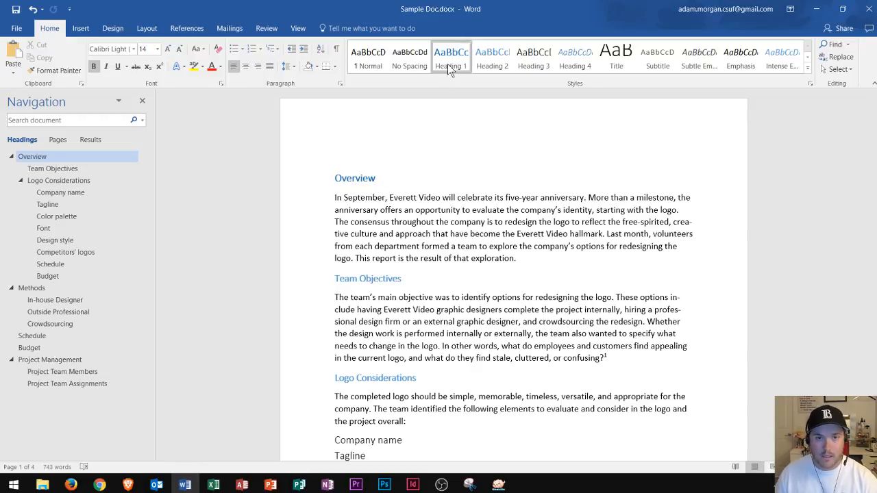
pyautogui.rightClick(451, 56)
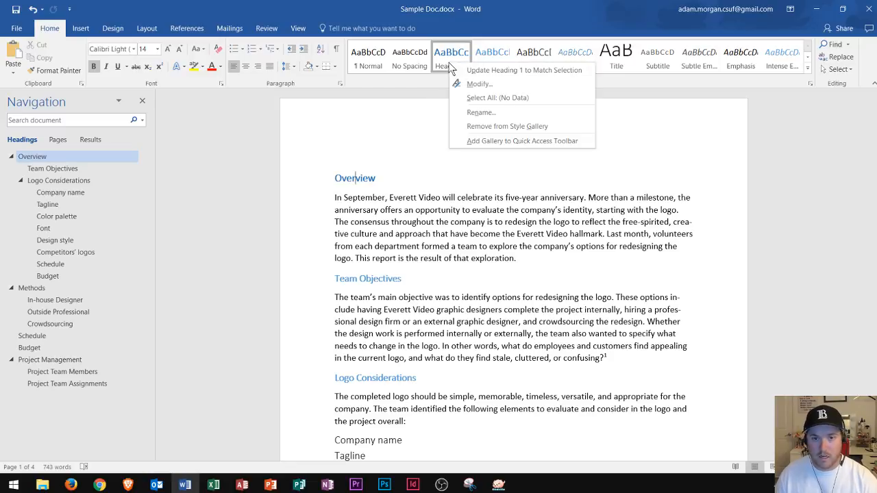
pyautogui.click(480, 83)
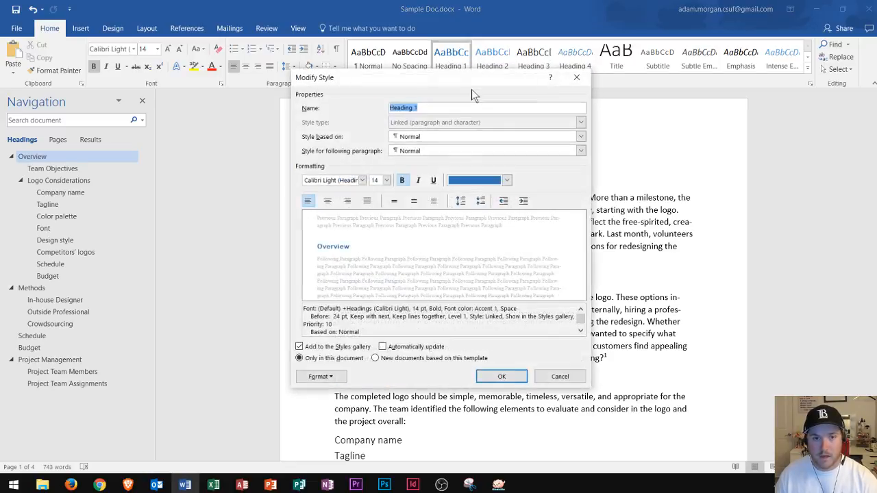
pyautogui.click(507, 181)
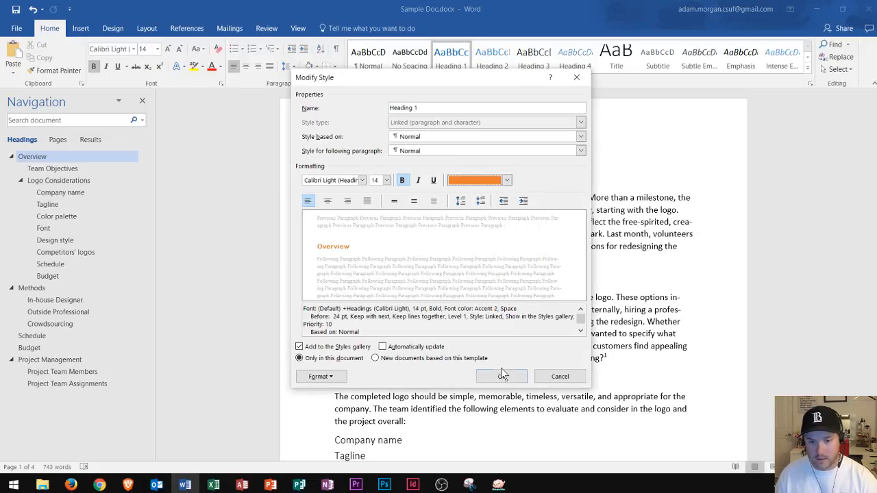
pyautogui.click(502, 375)
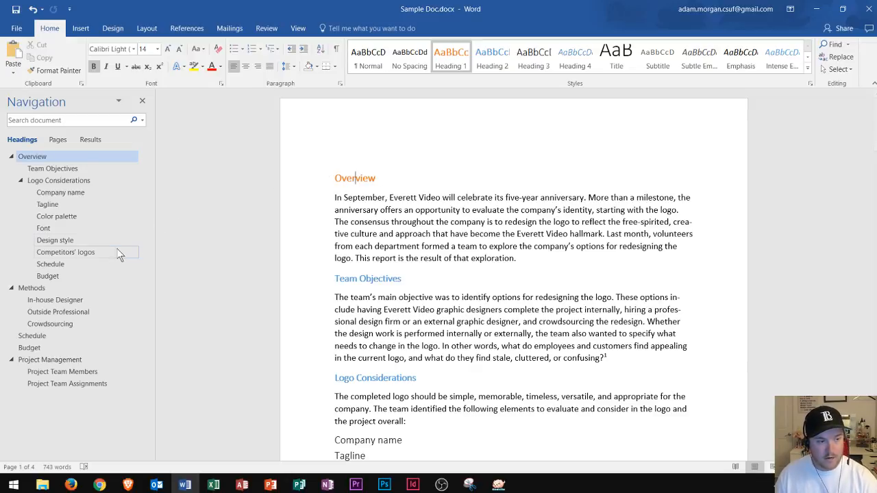
pyautogui.moveTo(30, 287)
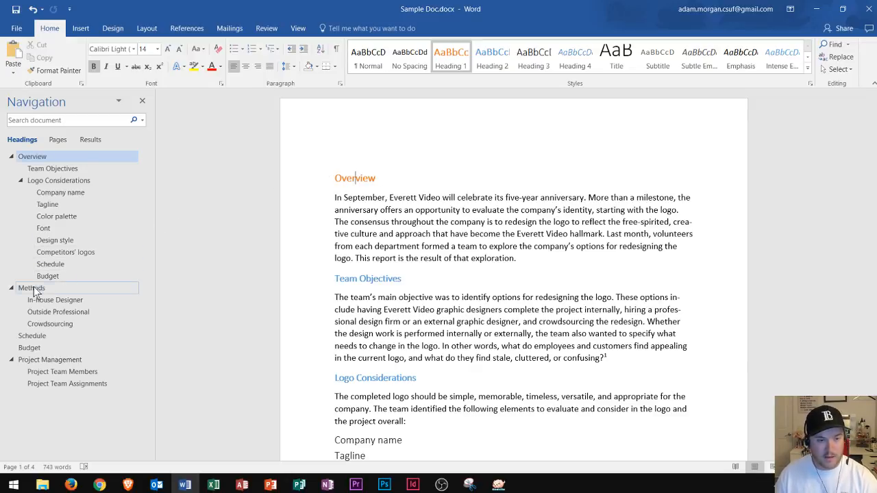
pyautogui.click(32, 288)
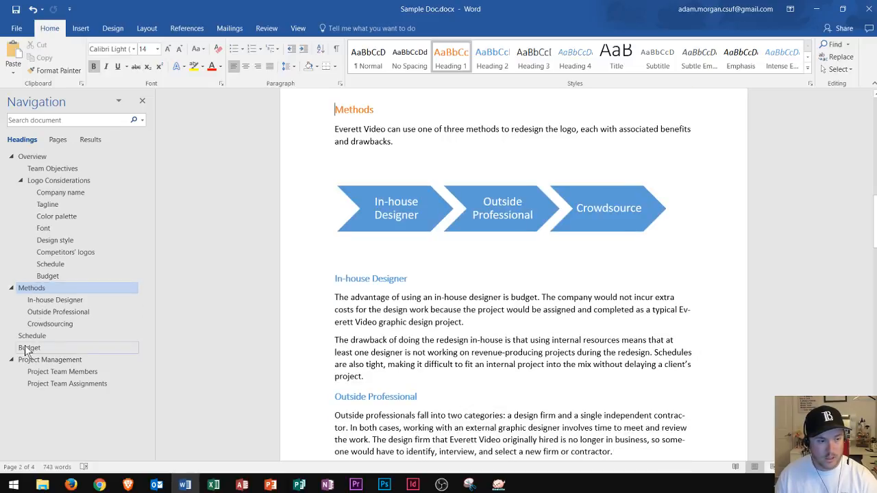
pyautogui.click(33, 336)
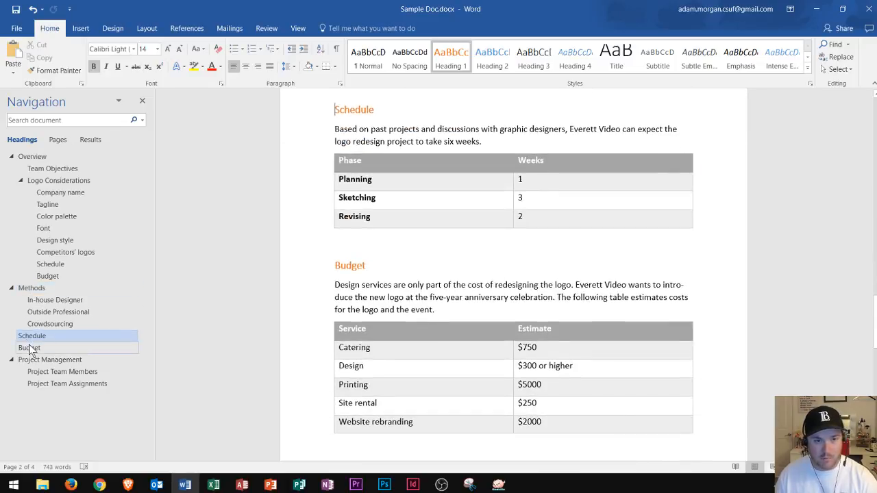
pyautogui.click(30, 348)
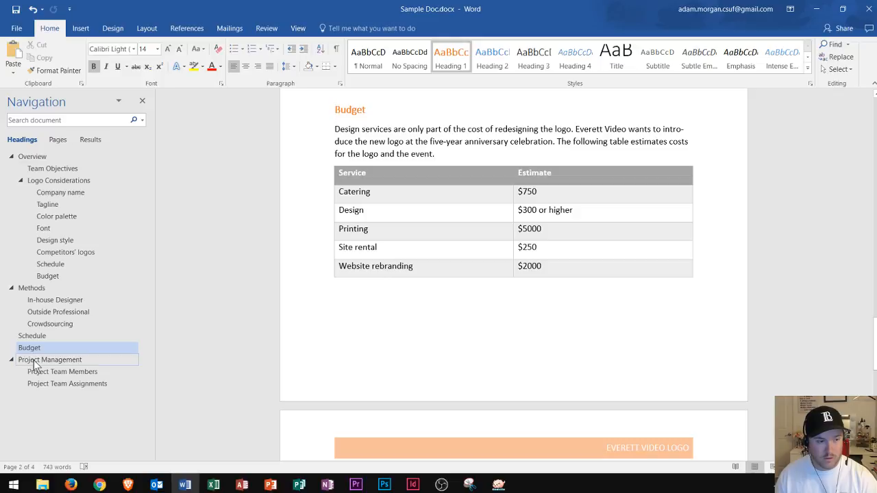
pyautogui.click(50, 359)
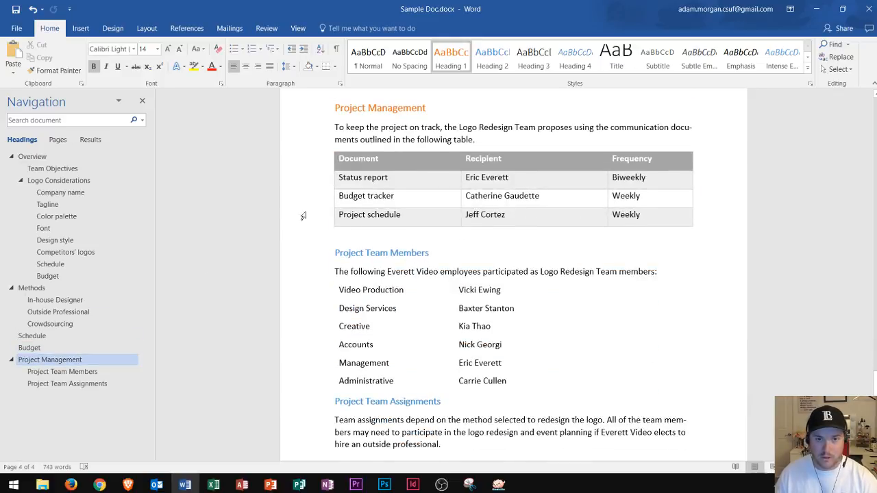
pyautogui.moveTo(452, 53)
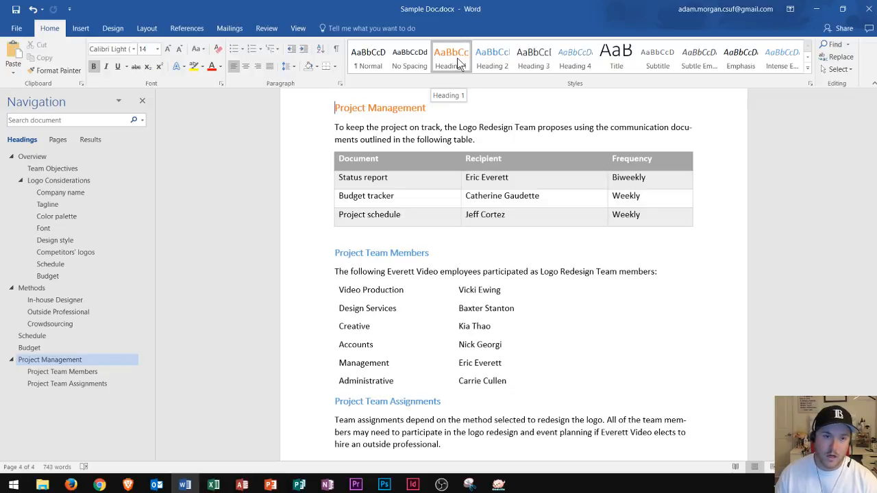
pyautogui.moveTo(453, 74)
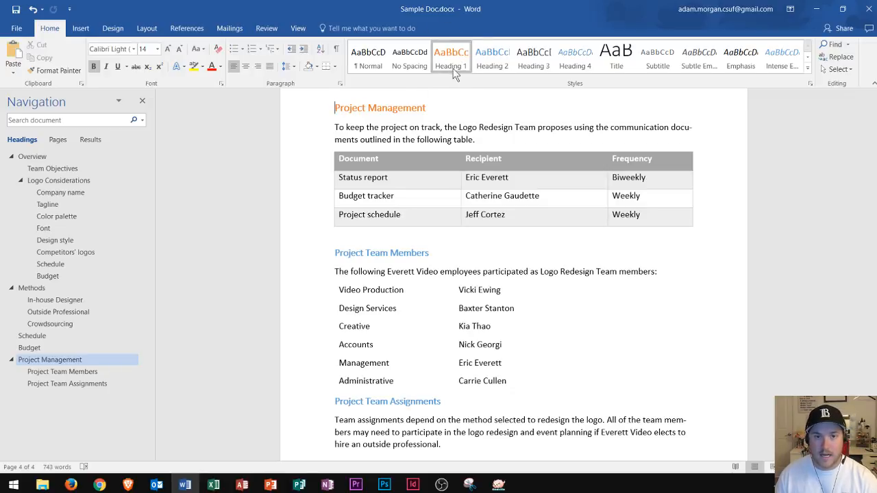
pyautogui.moveTo(33, 156)
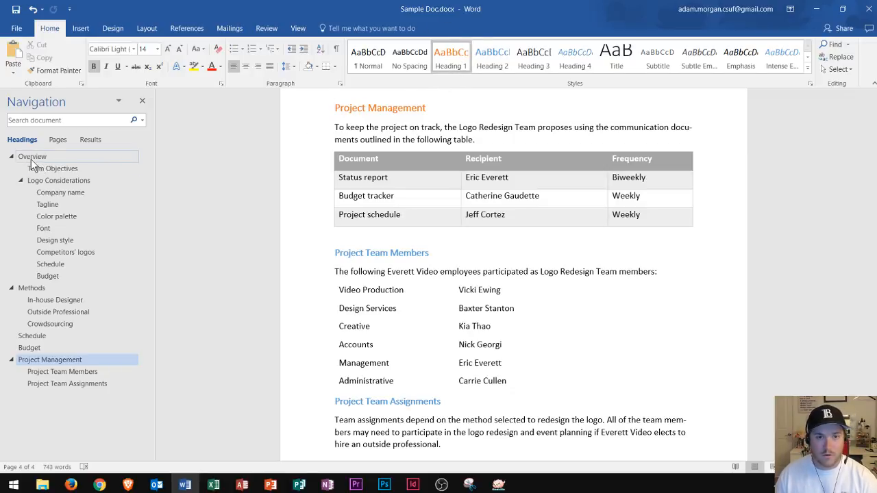
pyautogui.click(33, 156)
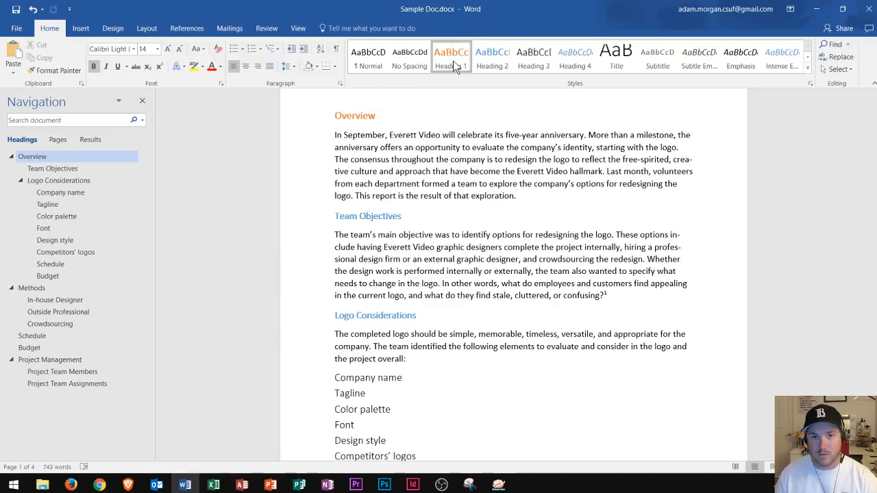
pyautogui.rightClick(451, 57)
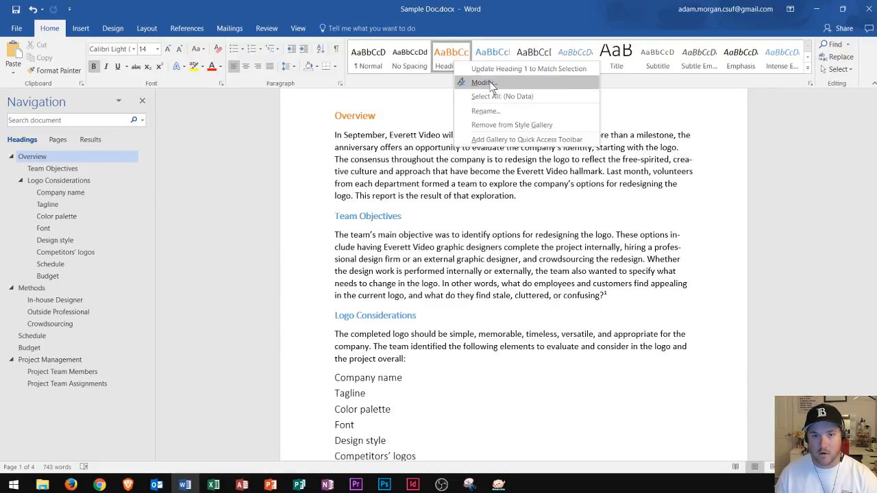
pyautogui.moveTo(493, 112)
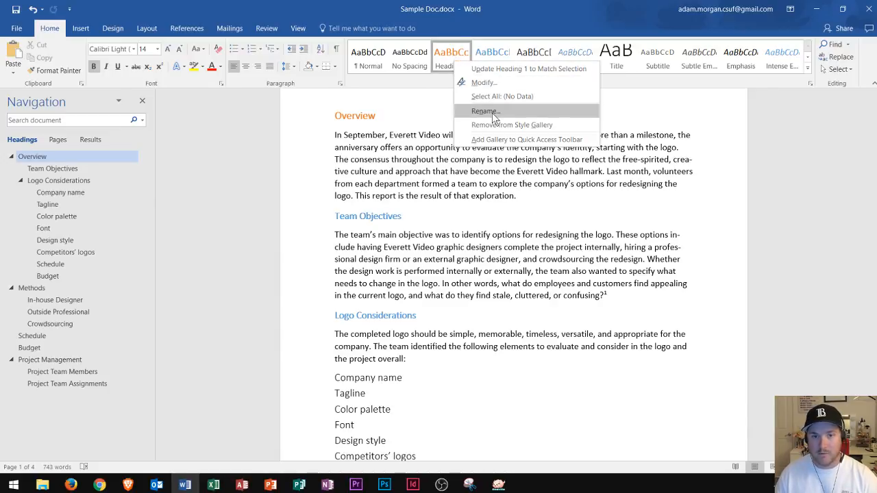
pyautogui.click(485, 111)
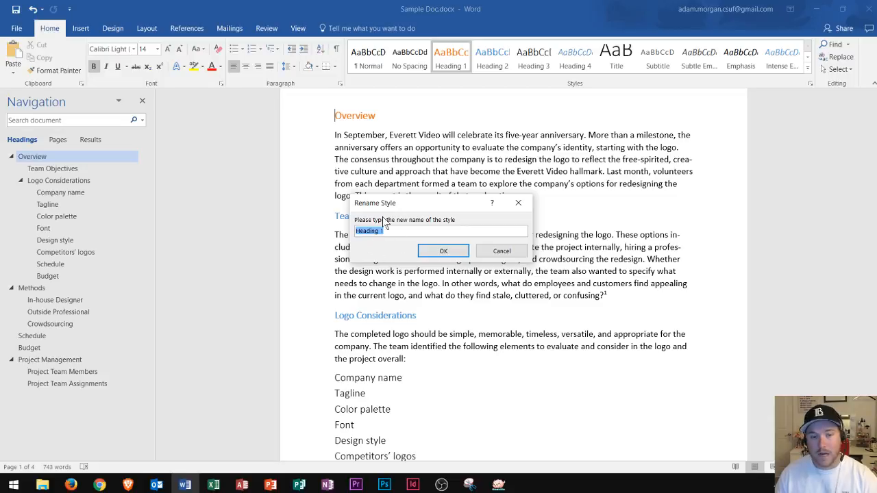
pyautogui.moveTo(408, 247)
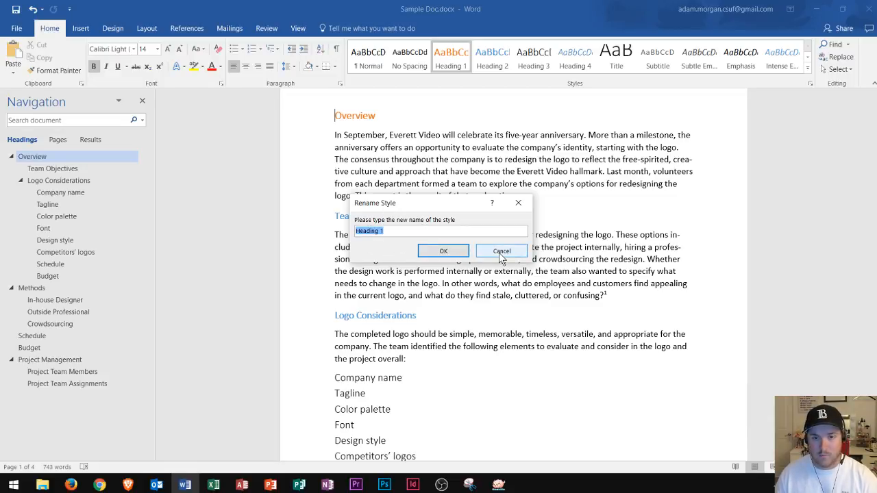
pyautogui.click(501, 251)
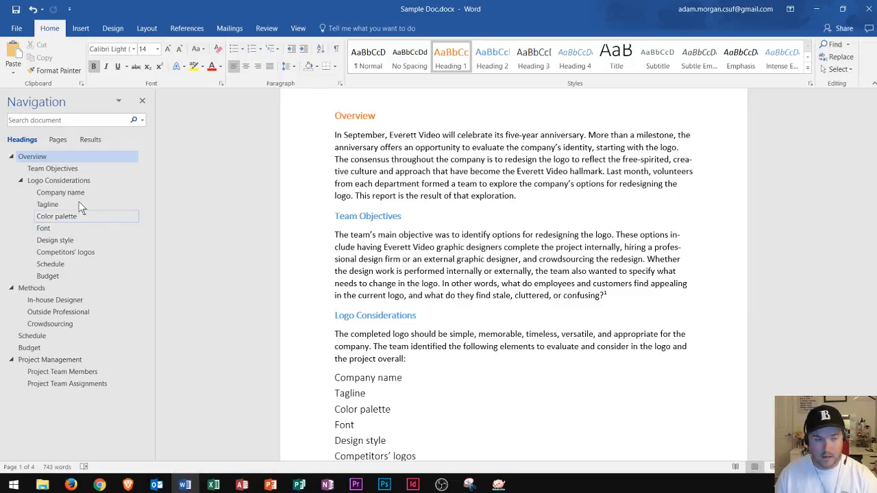
pyautogui.click(58, 181)
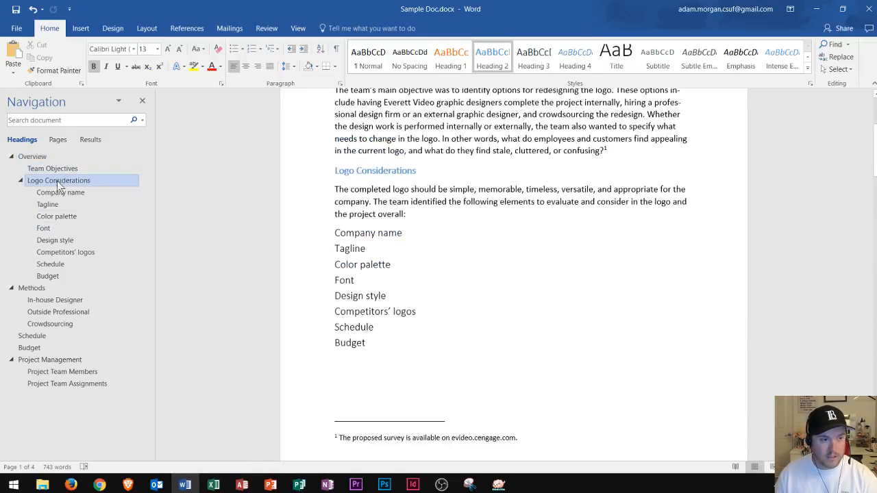
pyautogui.click(33, 156)
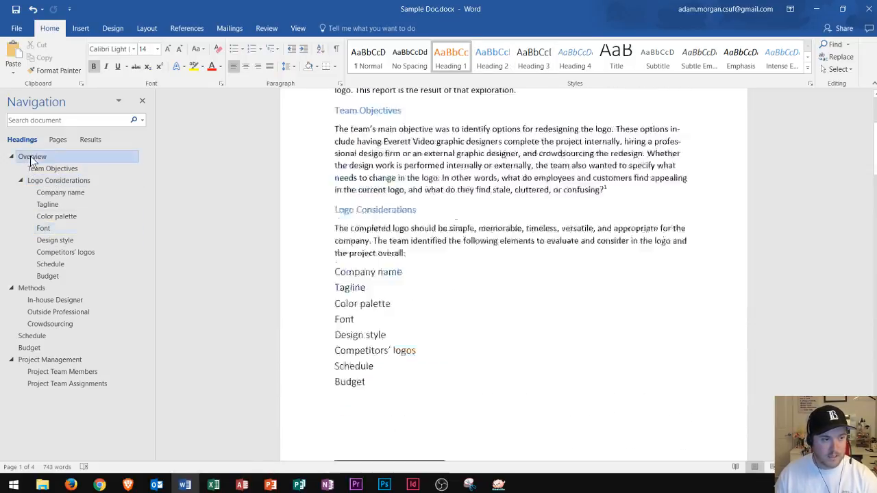